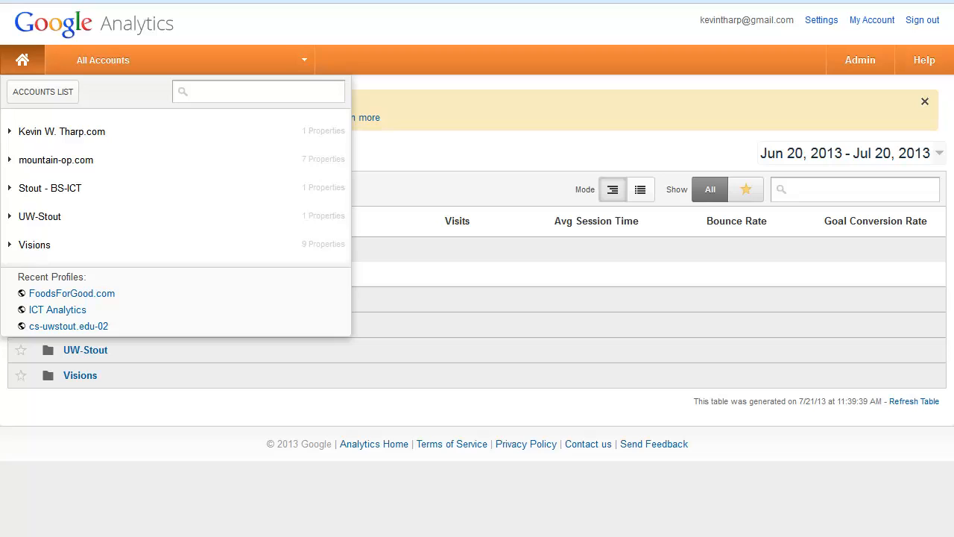
mouse_move(346, 290)
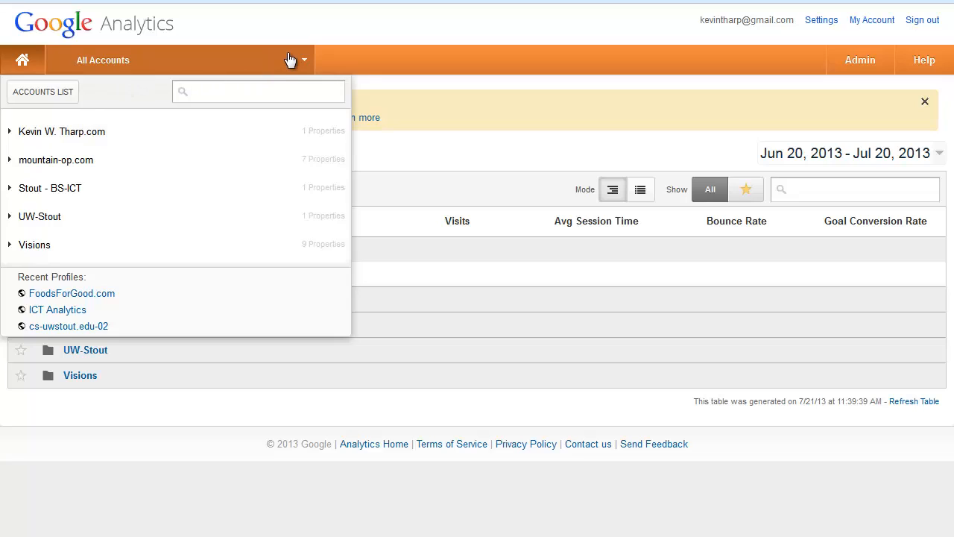
mouse_move(167, 90)
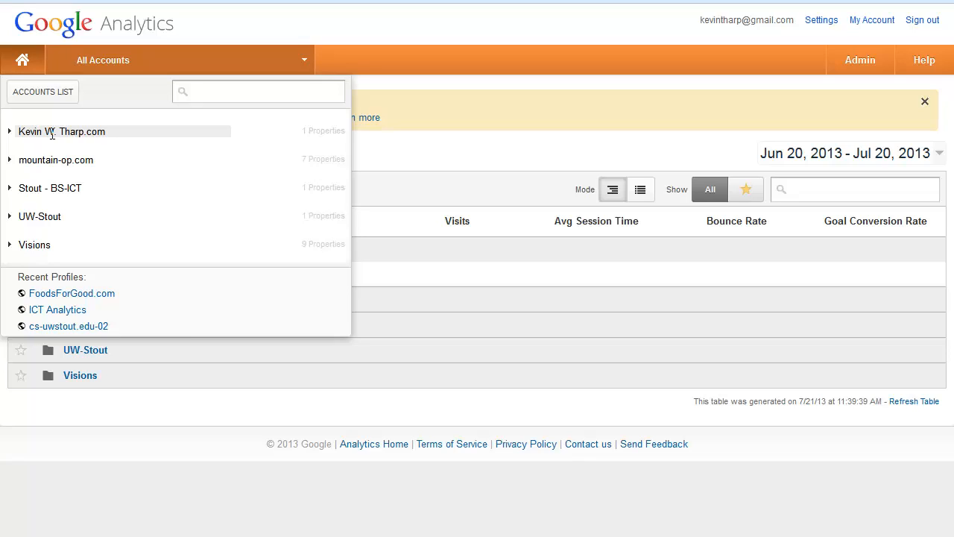
Expand the Kevin W. Tharp.com account to show its property and All Web Site Data view.
left_click(260, 91)
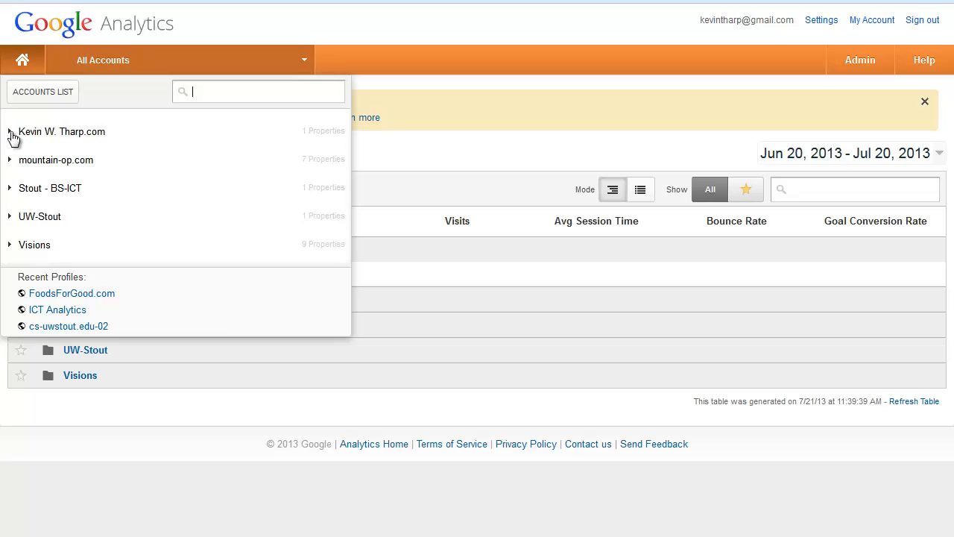
left_click(11, 131)
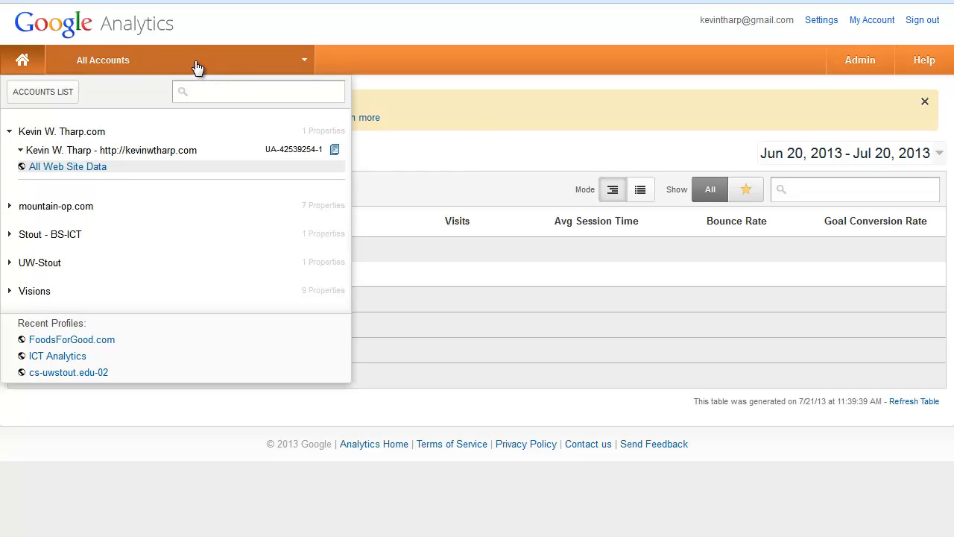
mouse_move(164, 156)
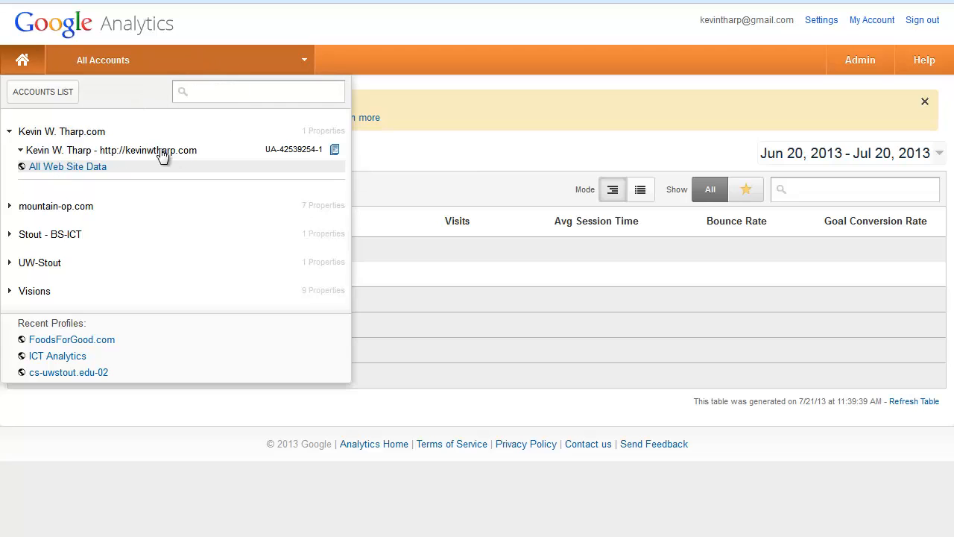
Go into All Web Site Data for kevinwtharp.com and reach the Conversions Goals overview.
left_click(68, 167)
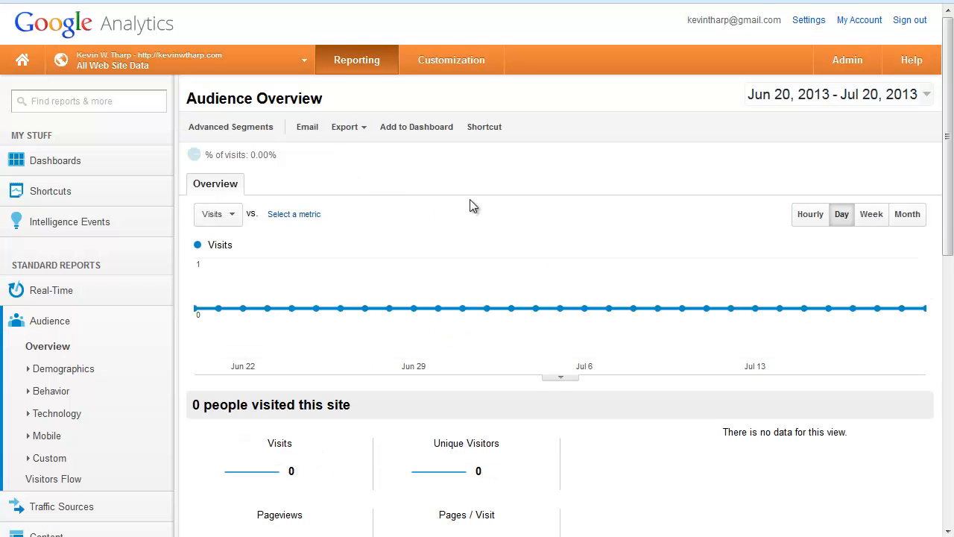
scroll("down", 3)
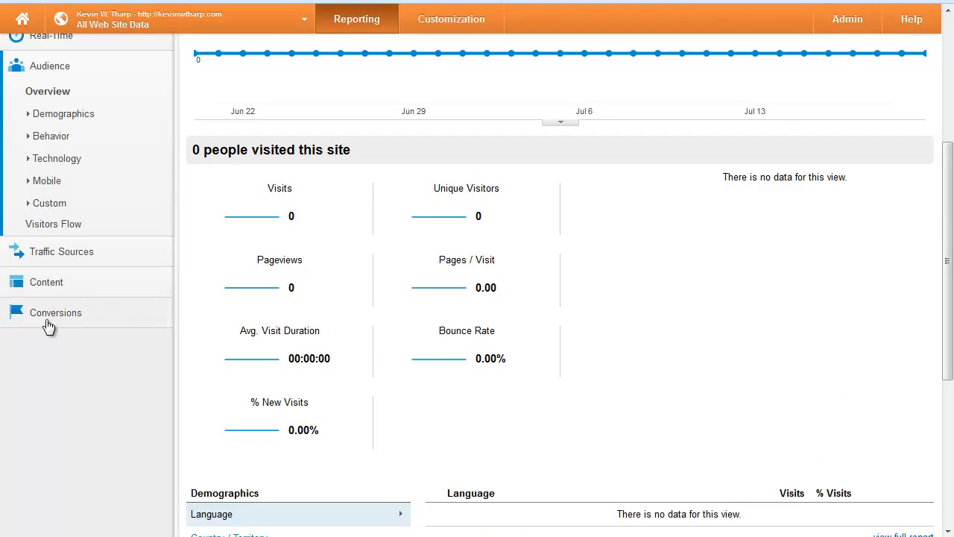
left_click(55, 313)
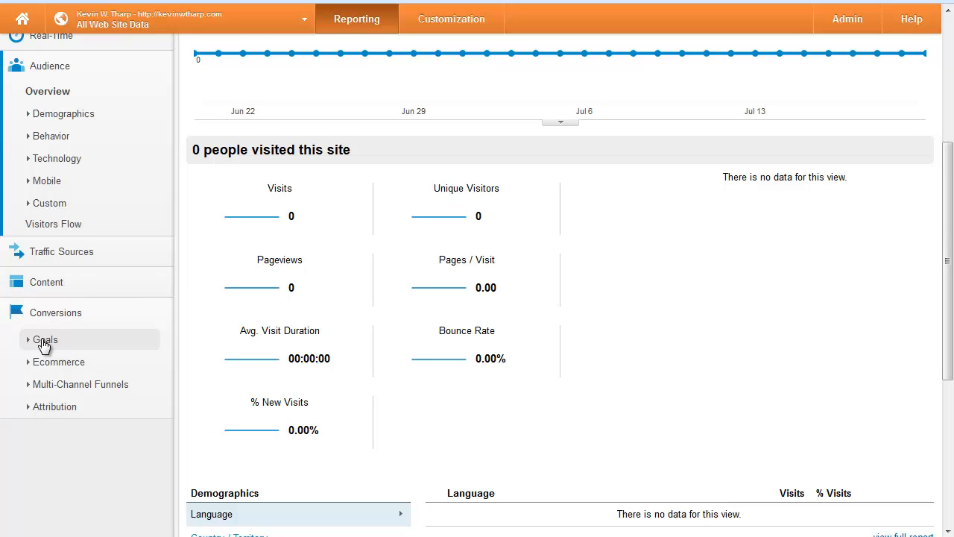
left_click(44, 340)
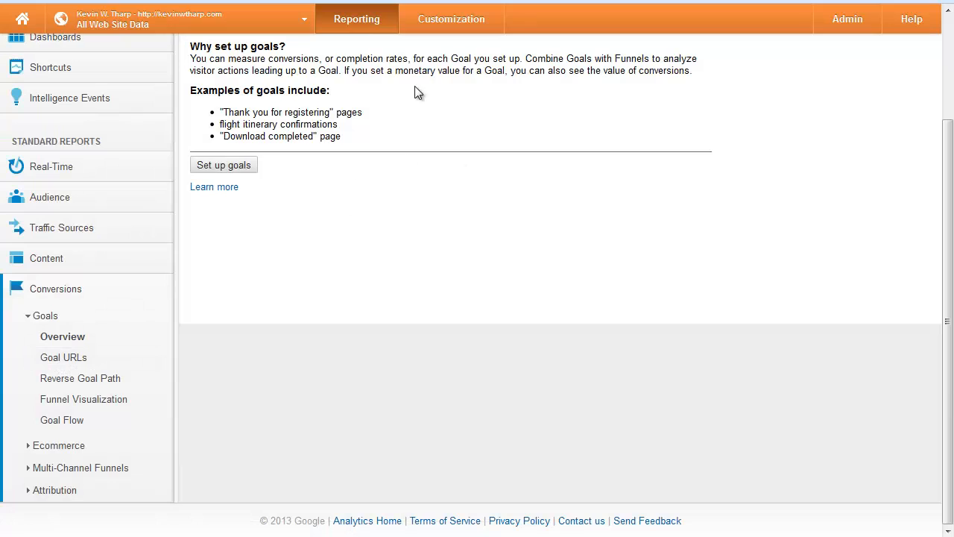
mouse_move(291, 114)
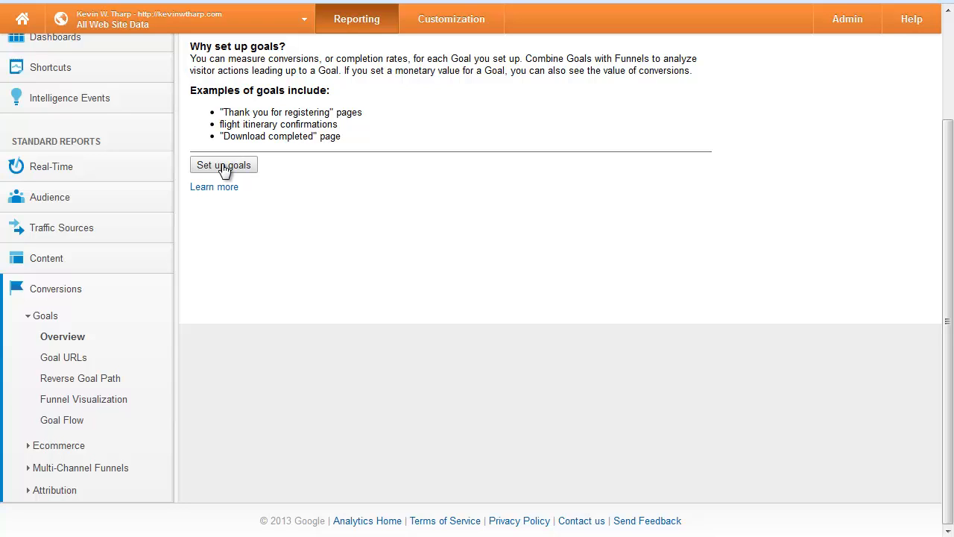
Begin creating a new goal in goal settings and choose Custom rather than a template.
left_click(224, 164)
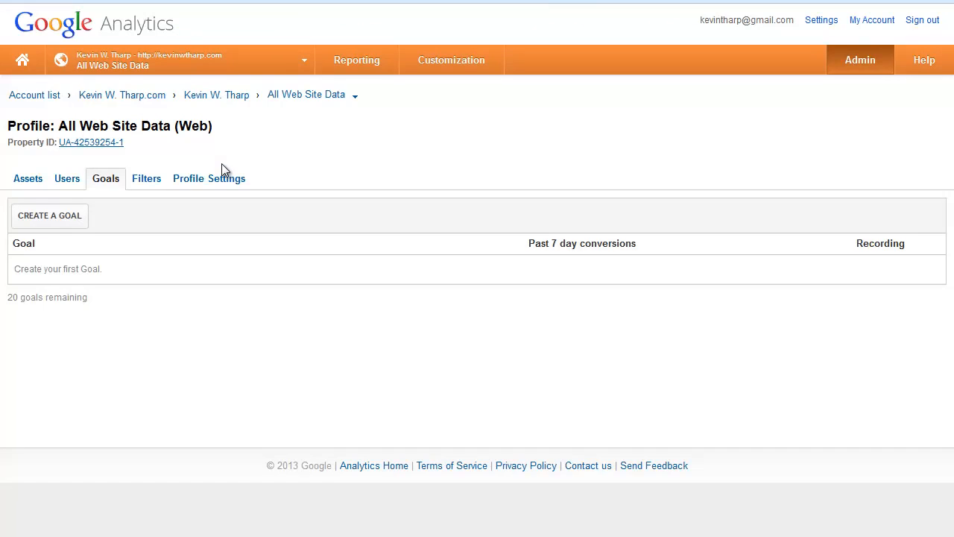
mouse_move(282, 265)
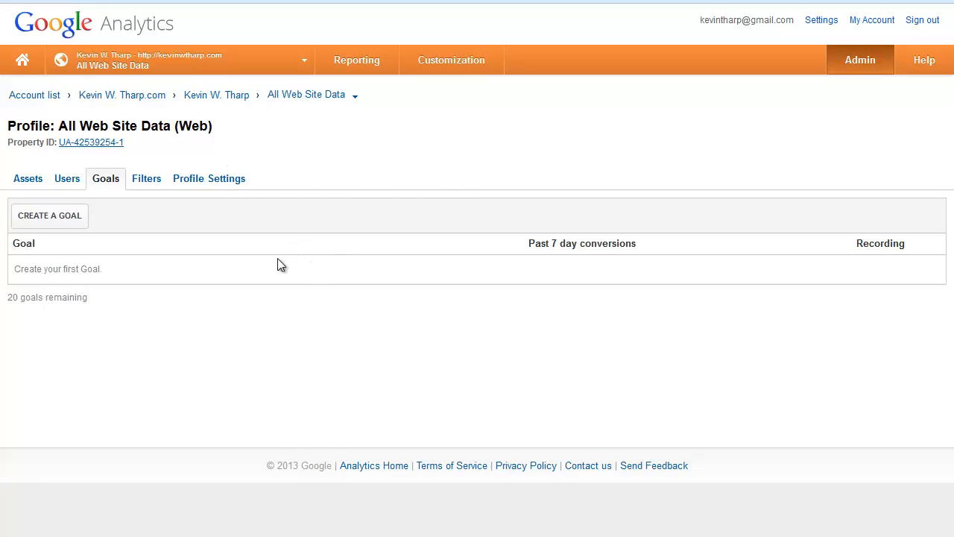
left_click(48, 215)
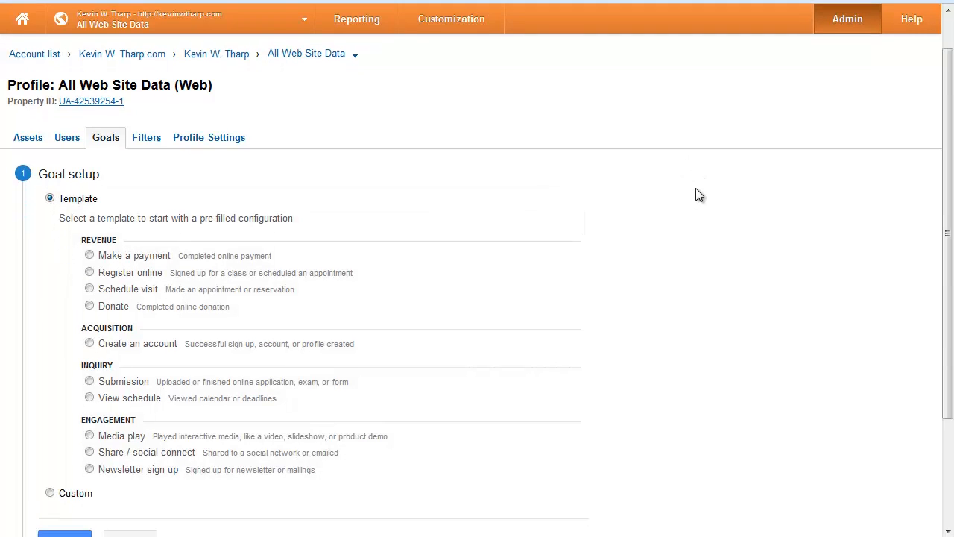
scroll("down", 3)
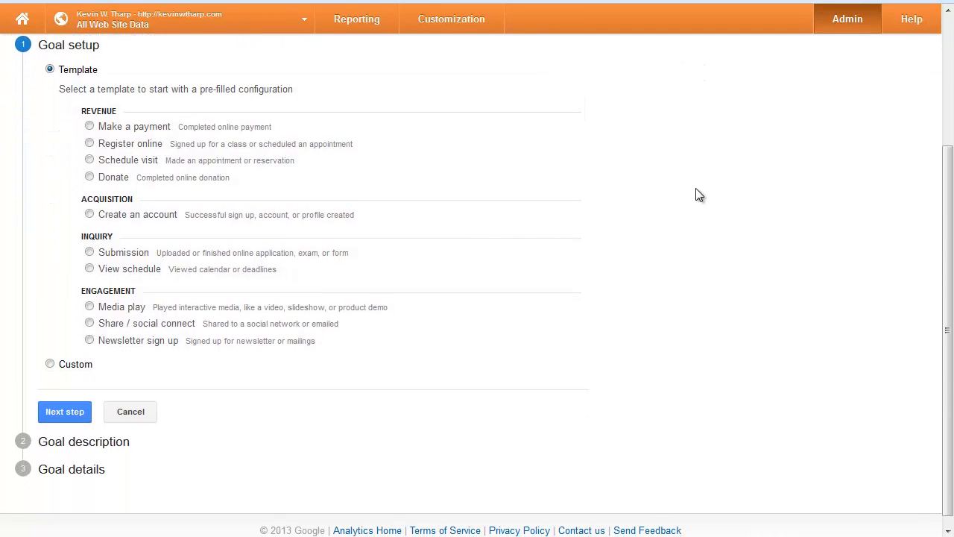
mouse_move(695, 195)
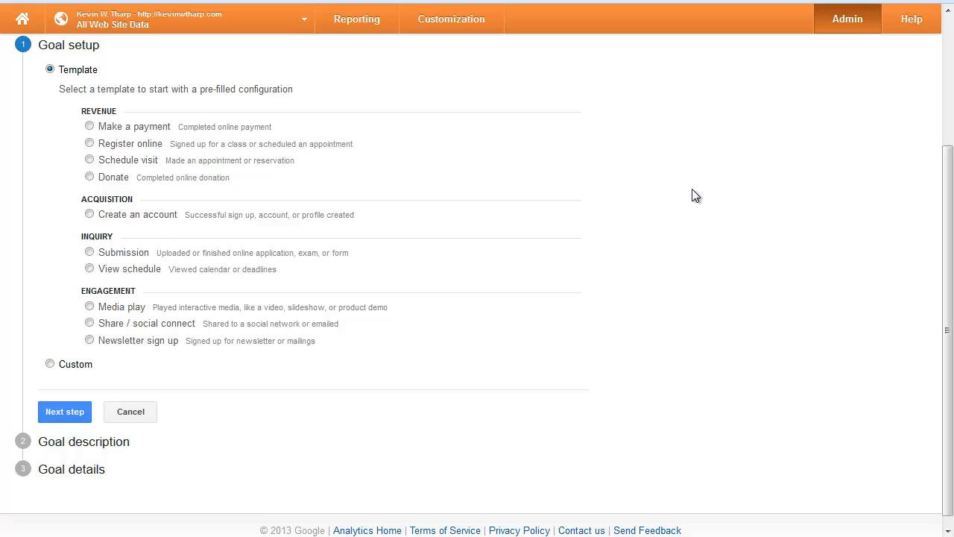
mouse_move(680, 200)
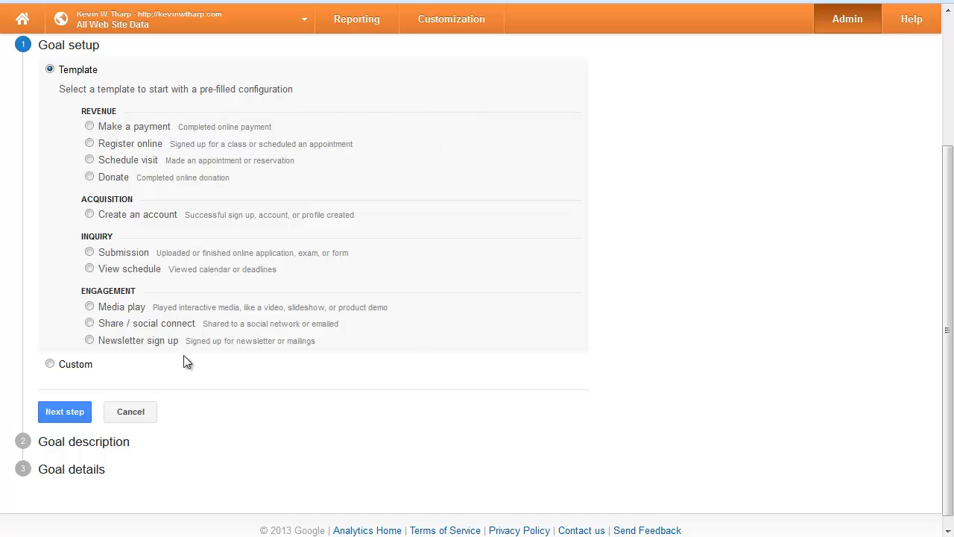
left_click(90, 252)
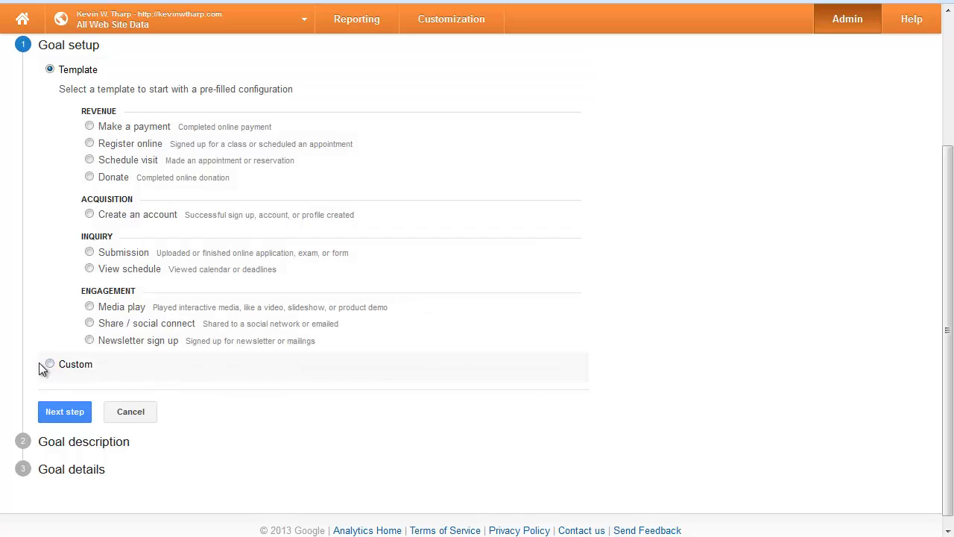
left_click(49, 364)
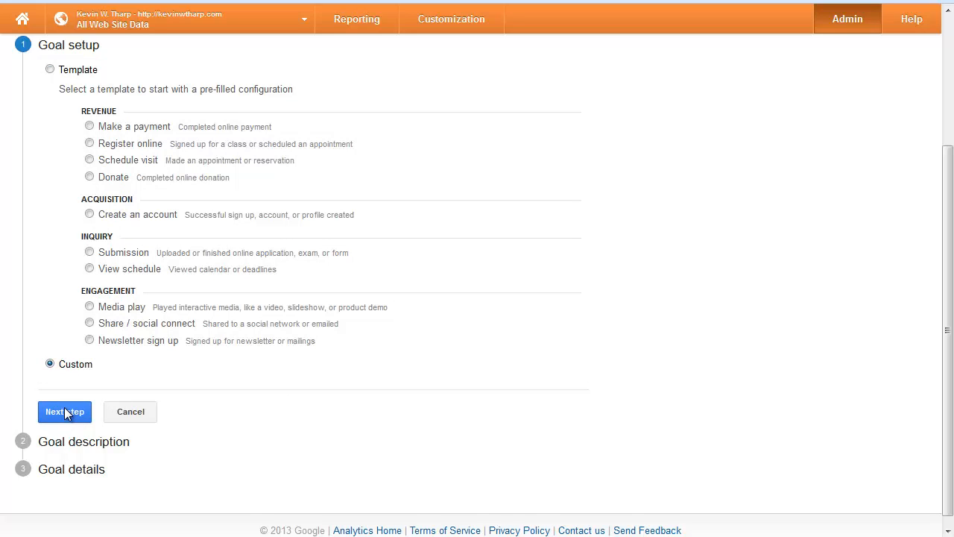
Describe the goal as 'visit blog' with the Destination type selected.
left_click(64, 411)
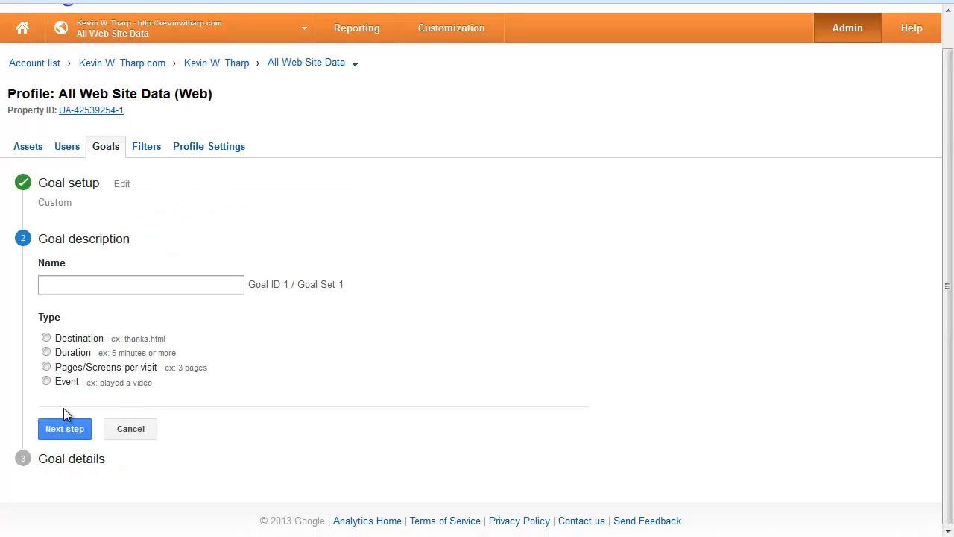
left_click(140, 284)
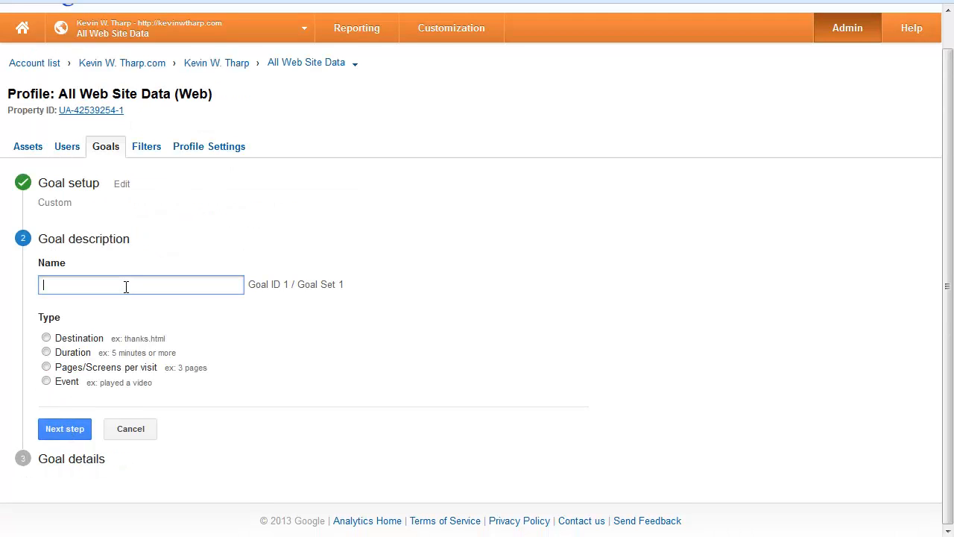
type("visit")
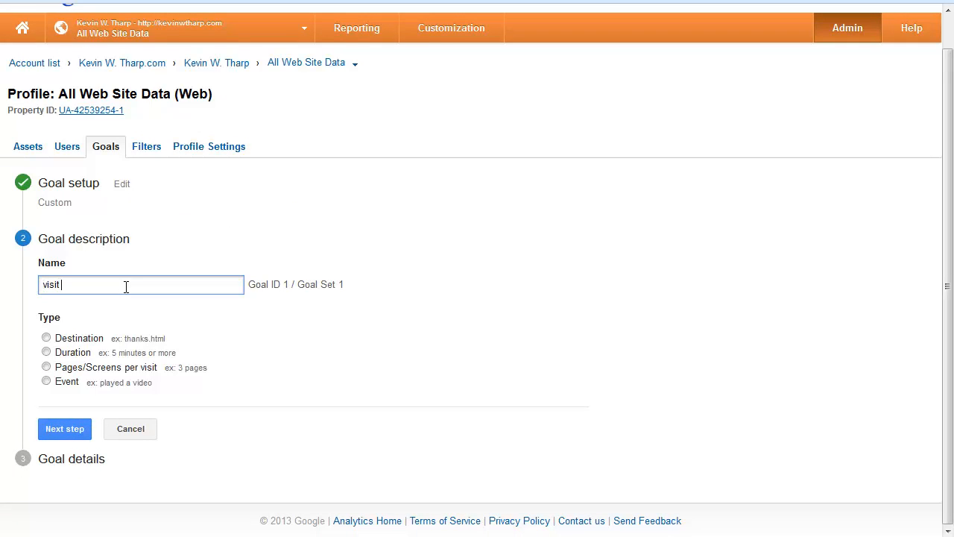
type("blog")
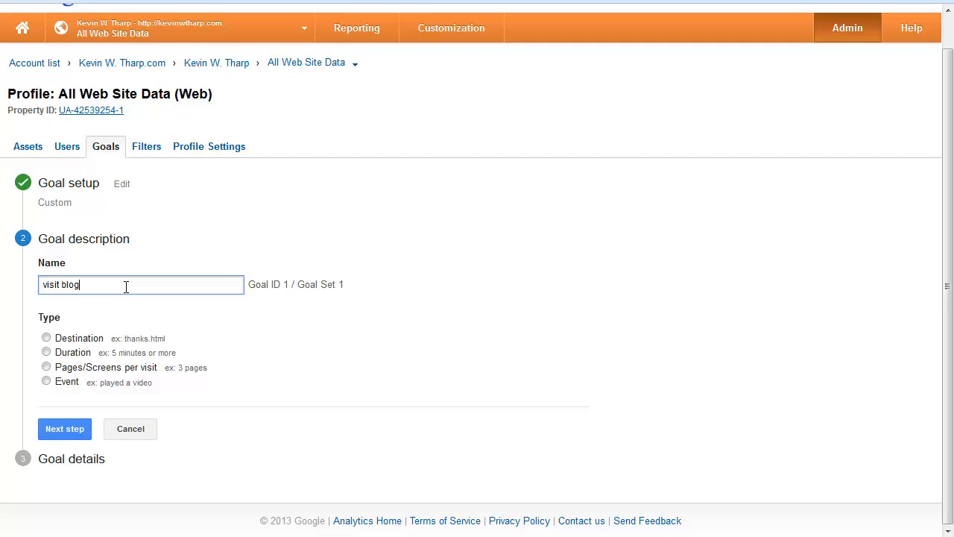
left_click(46, 337)
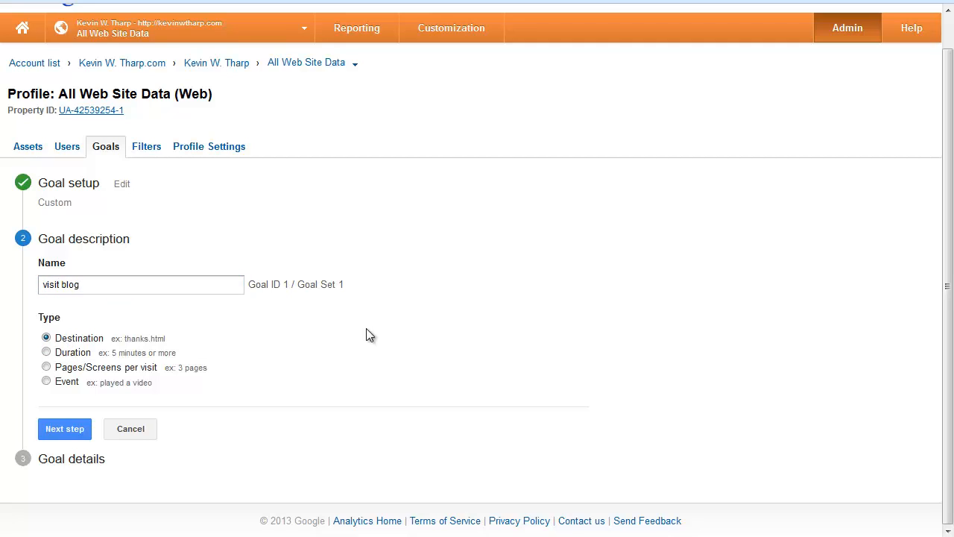
mouse_move(385, 334)
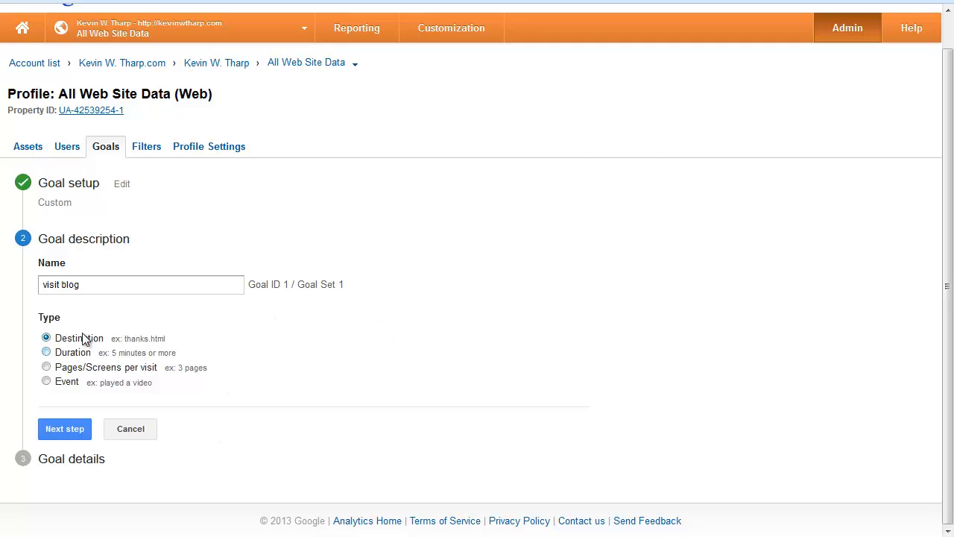
mouse_move(123, 445)
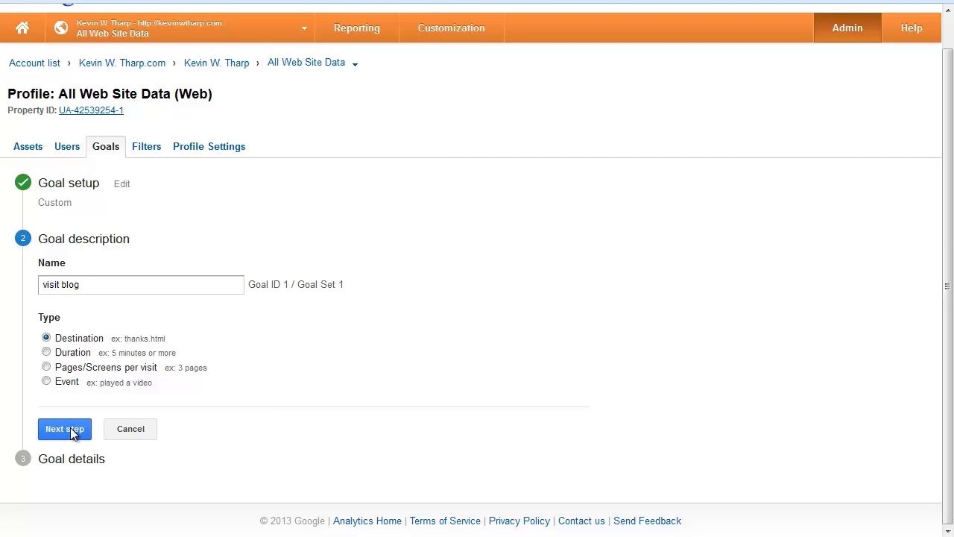
Confirm the description and reach the Goal details step awaiting a destination.
left_click(65, 429)
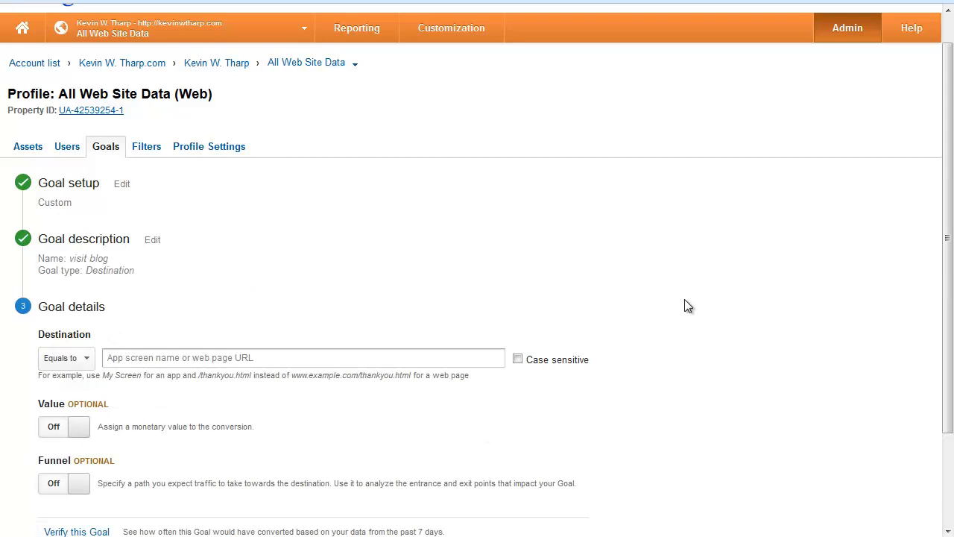
scroll("down", 3)
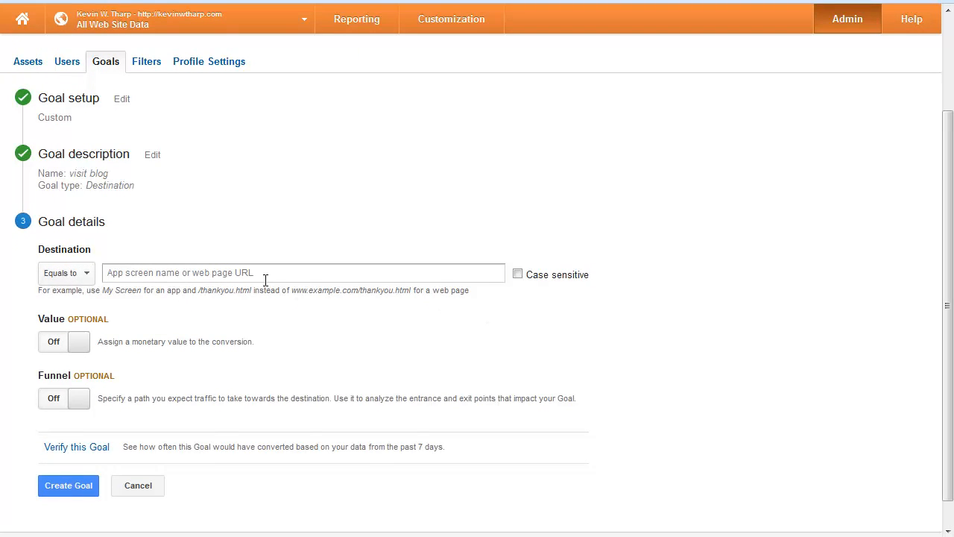
mouse_move(340, 323)
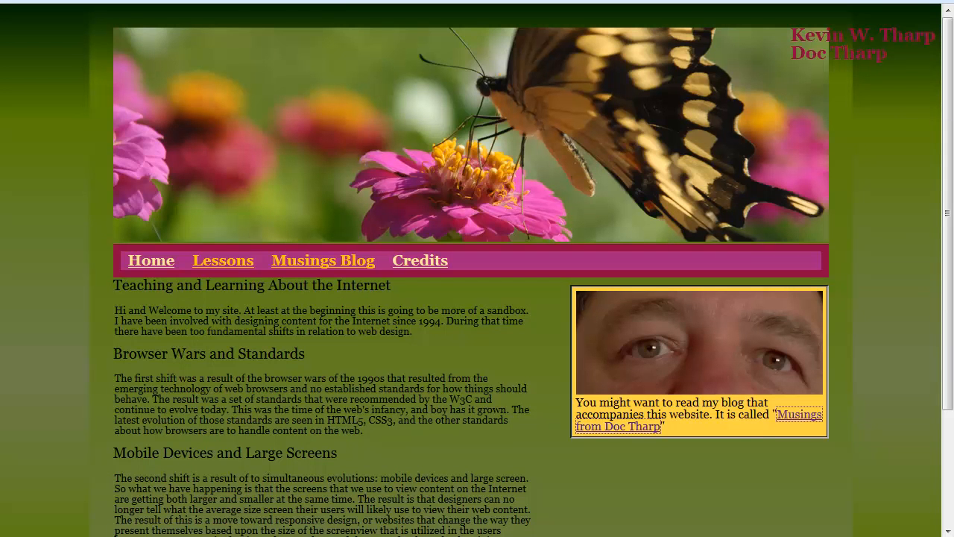
mouse_move(597, 221)
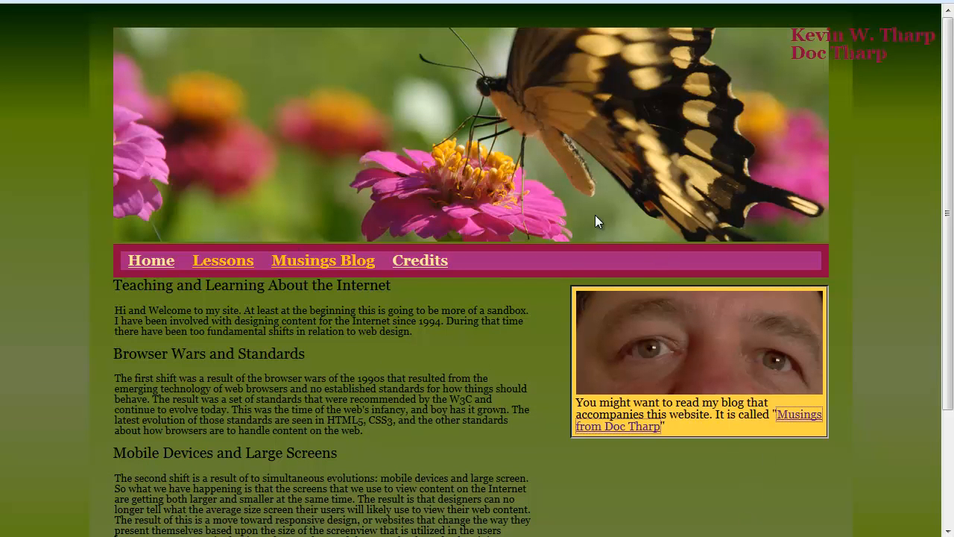
Follow the Musings from Doc Tharp sidebar link to open the blog and get its address.
scroll("down", 3)
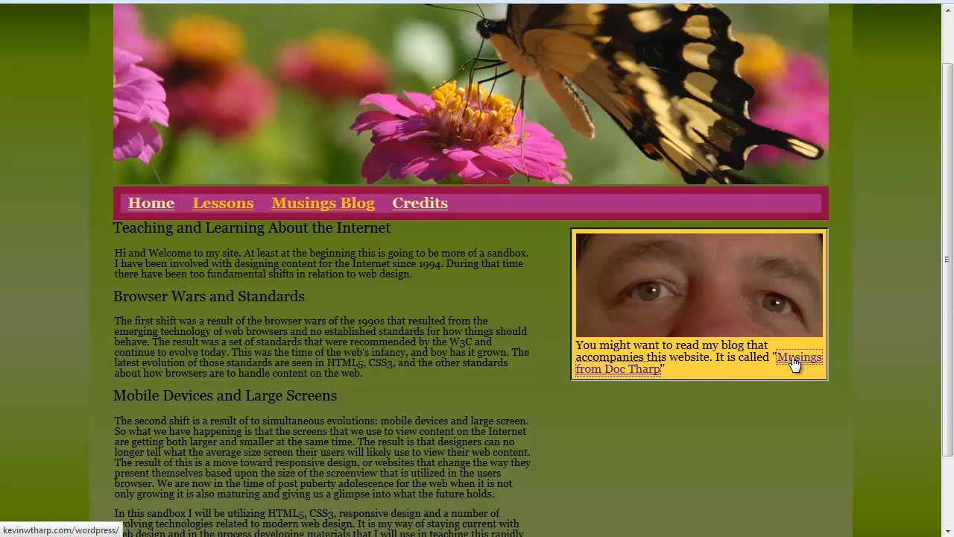
left_click(799, 356)
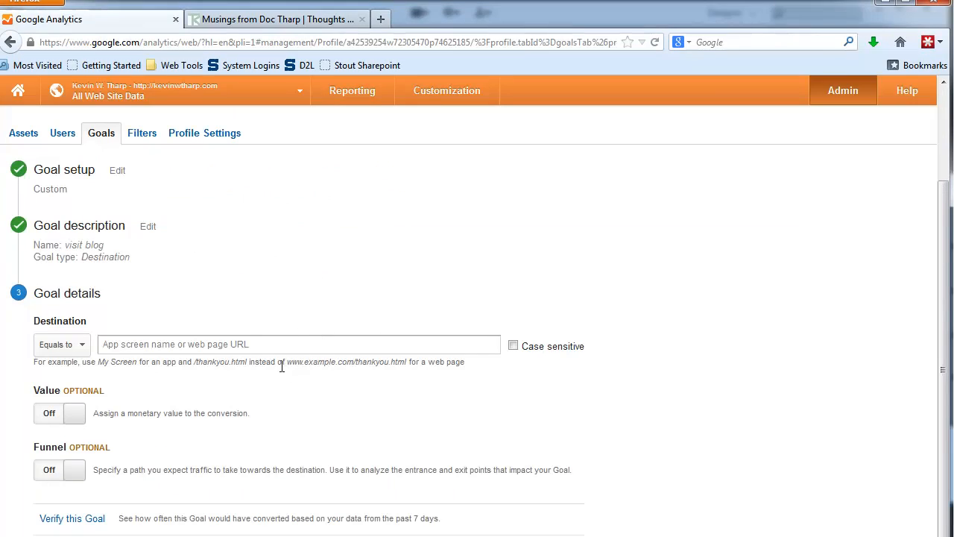
left_click(298, 343)
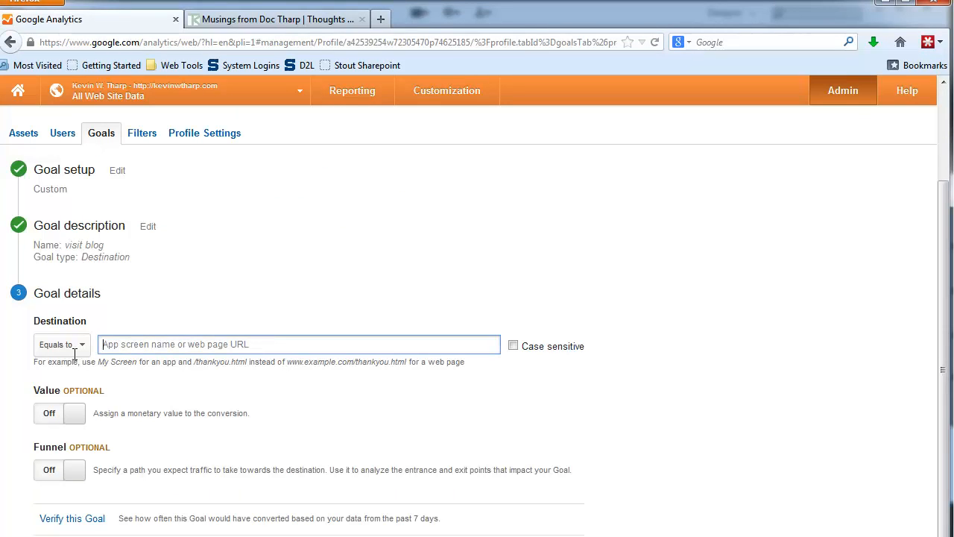
type("http://kevinwtharp.com/wordpress/")
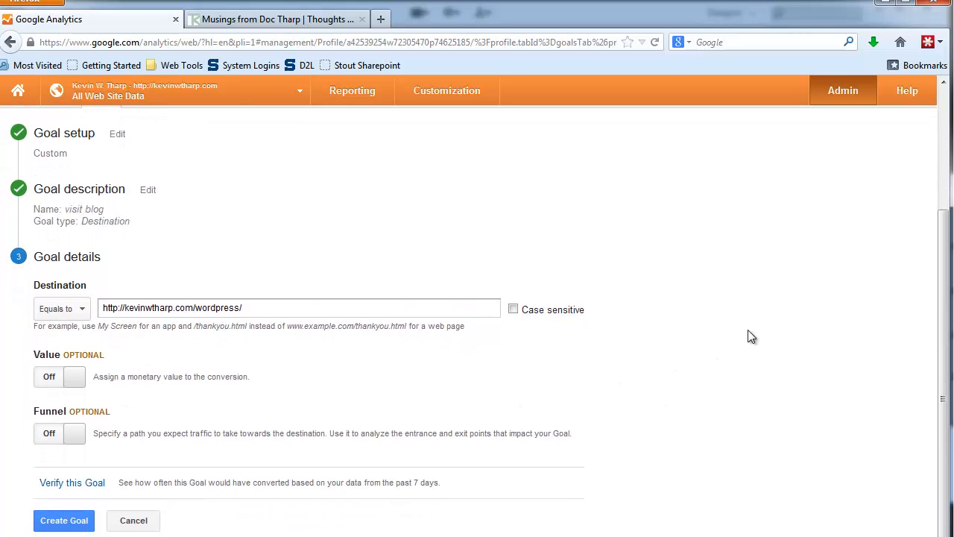
mouse_move(107, 450)
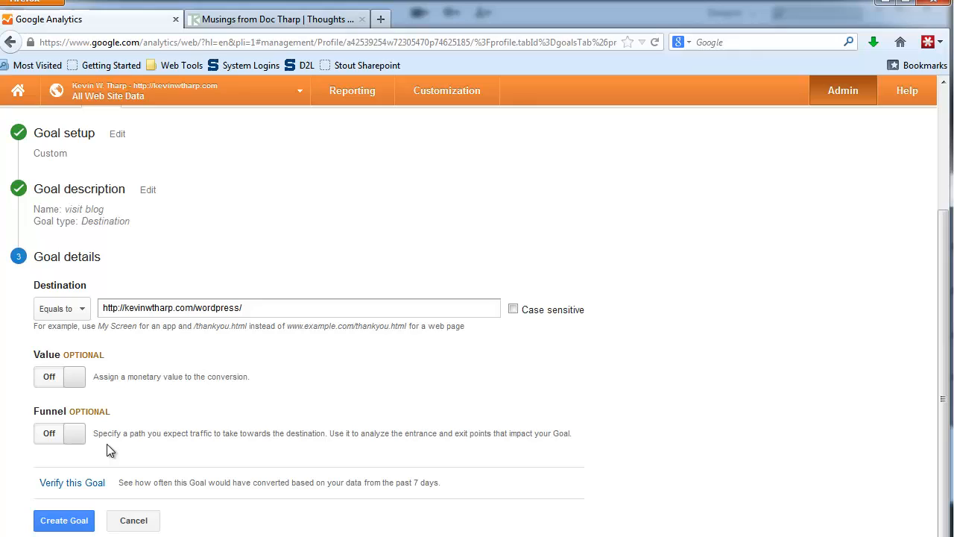
mouse_move(159, 439)
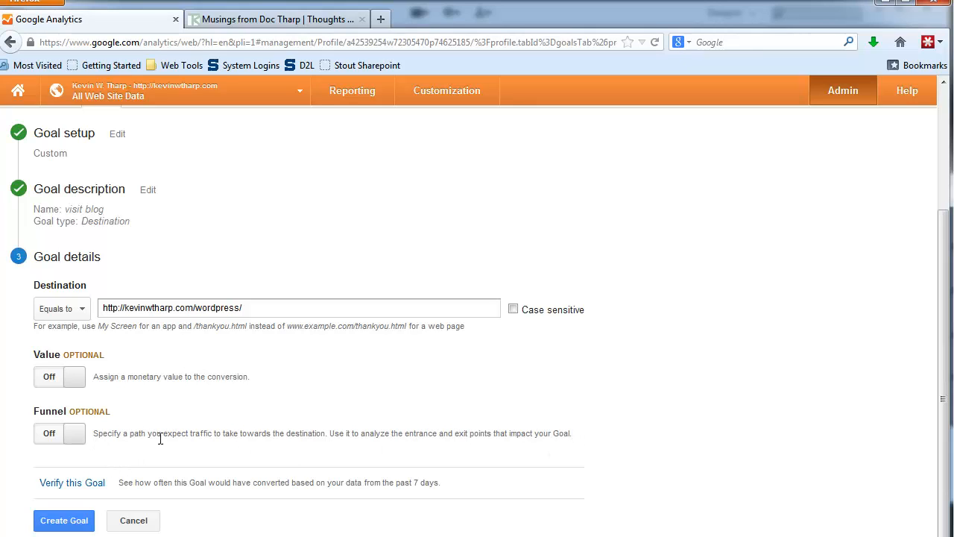
mouse_move(143, 462)
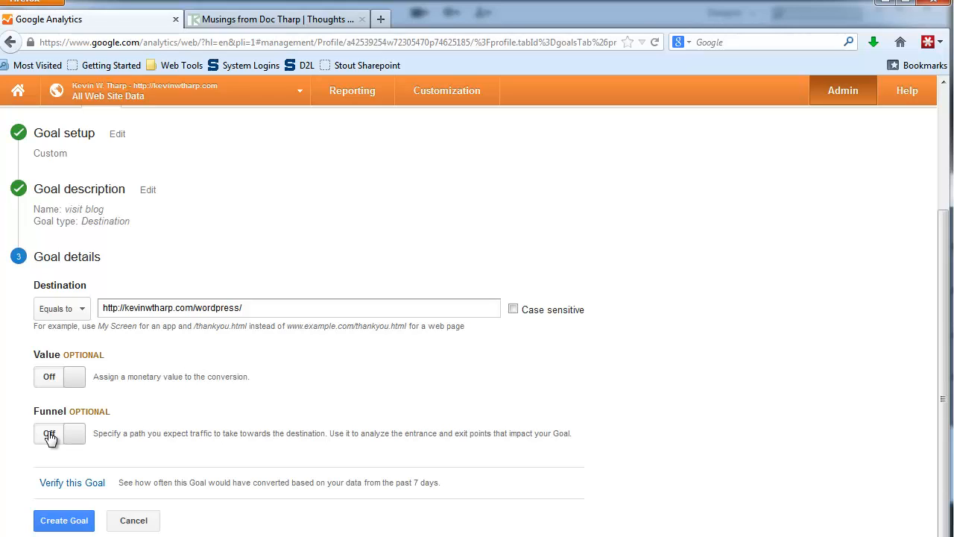
mouse_move(707, 388)
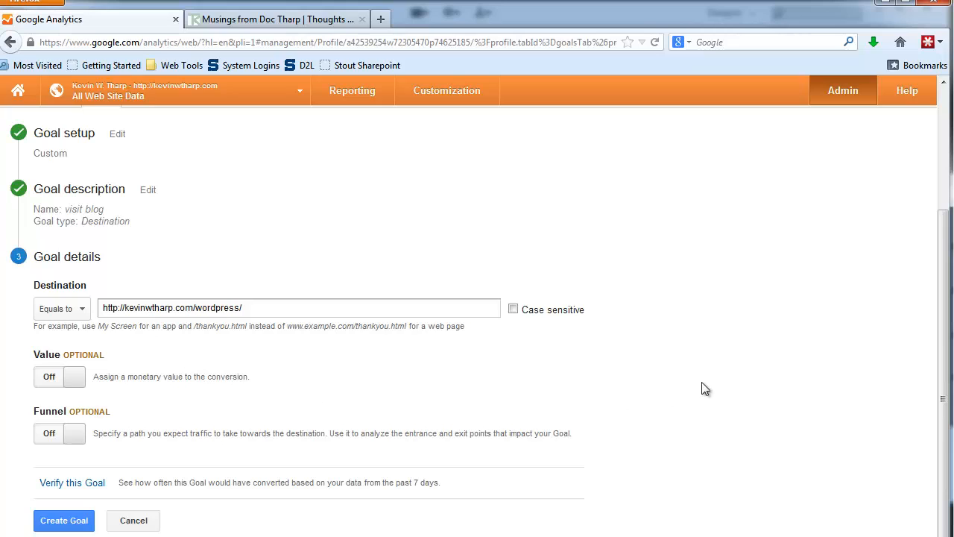
mouse_move(721, 385)
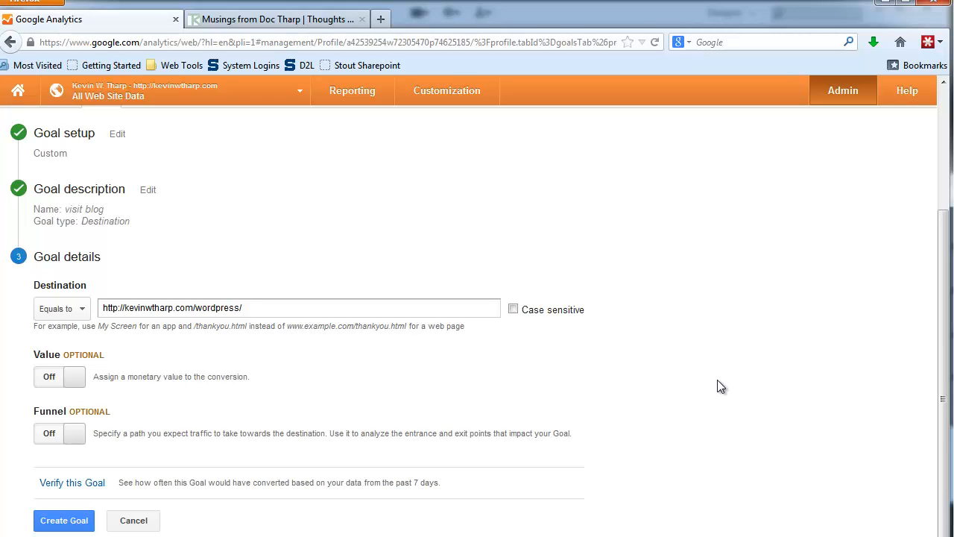
mouse_move(30, 513)
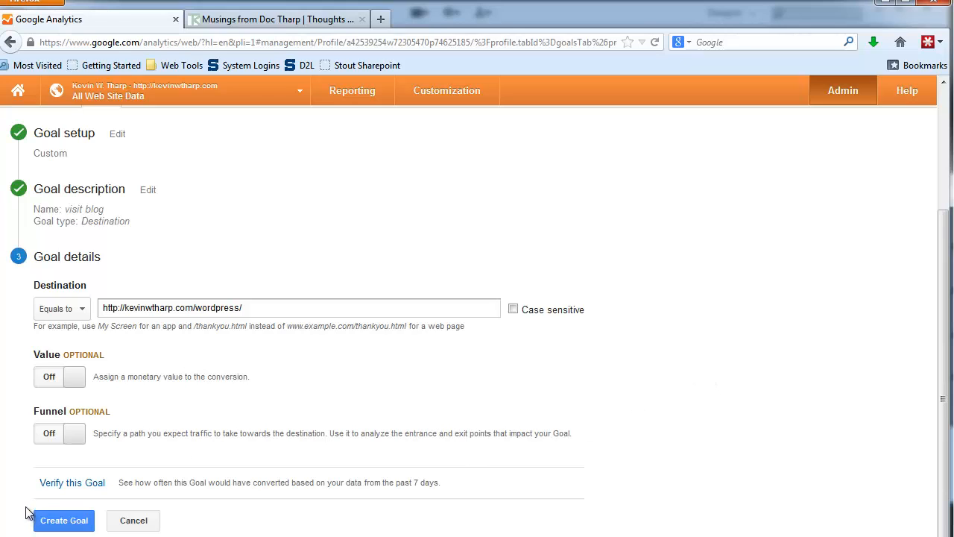
mouse_move(12, 477)
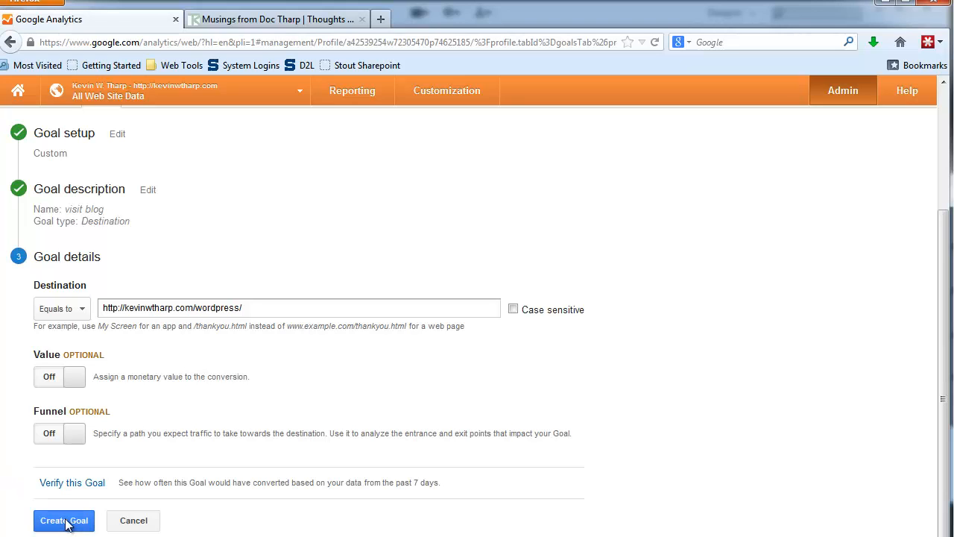
Create the visit blog goal, then return to the Kevin W. Tharp.com account level.
left_click(63, 521)
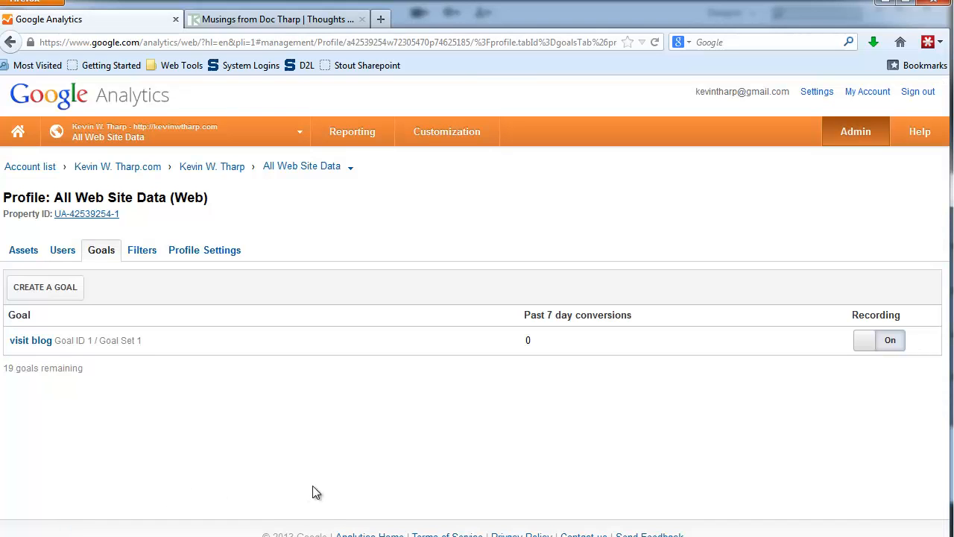
mouse_move(645, 346)
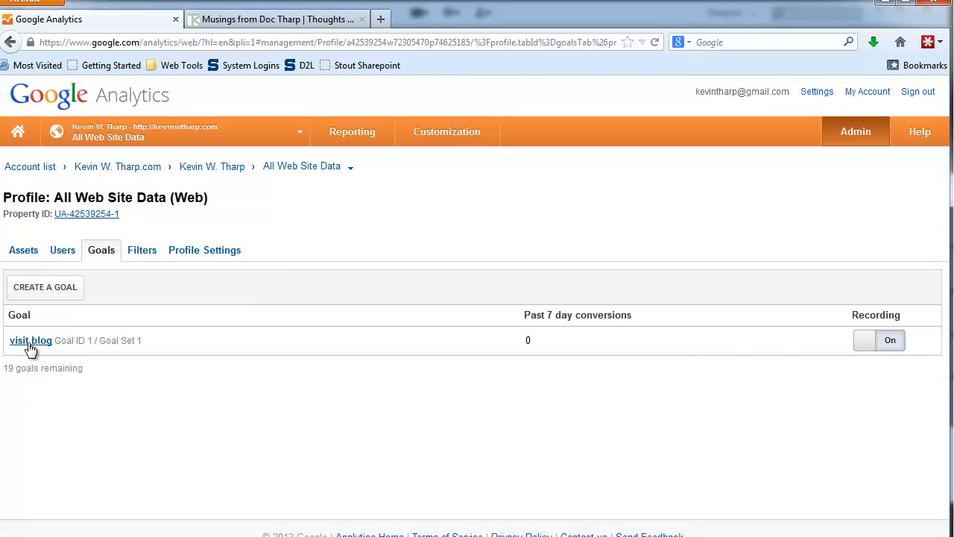
mouse_move(215, 374)
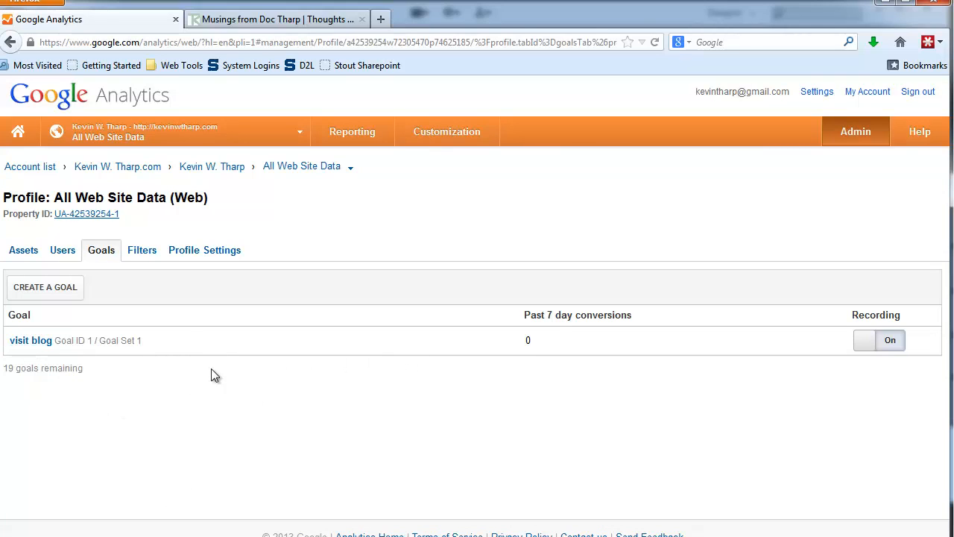
mouse_move(116, 165)
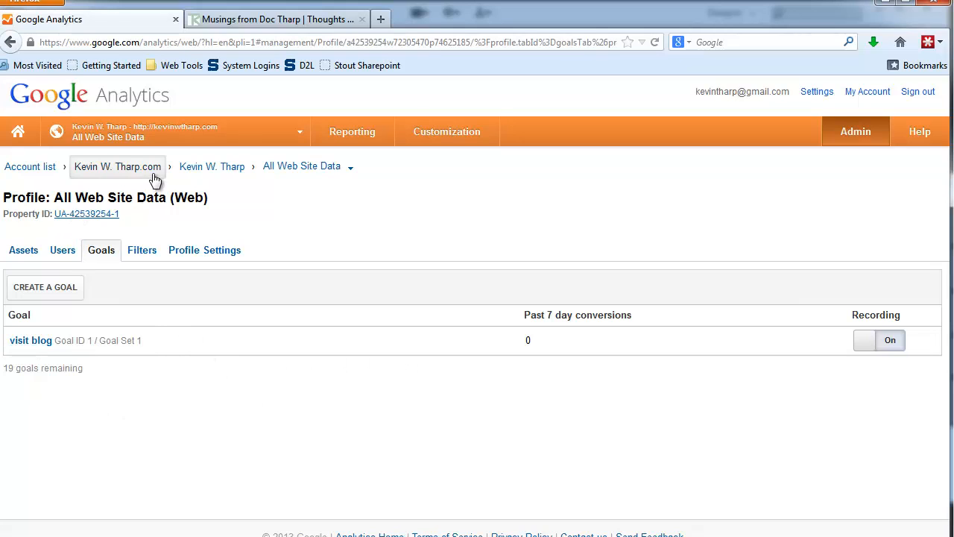
left_click(308, 166)
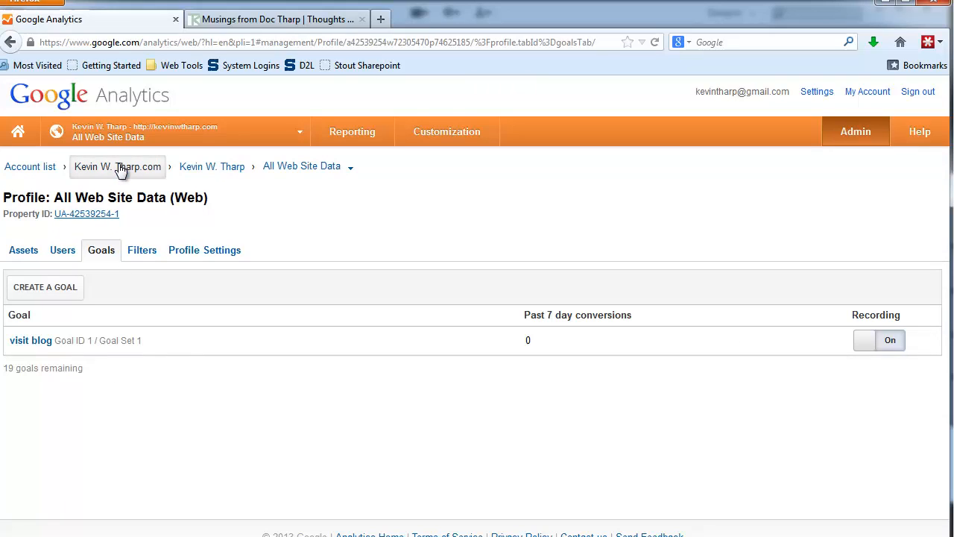
left_click(117, 166)
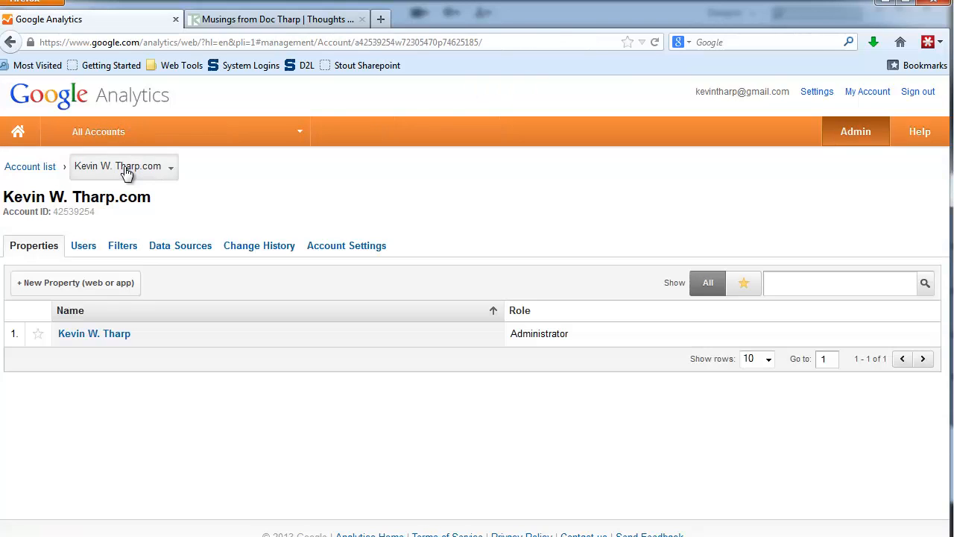
left_click(123, 166)
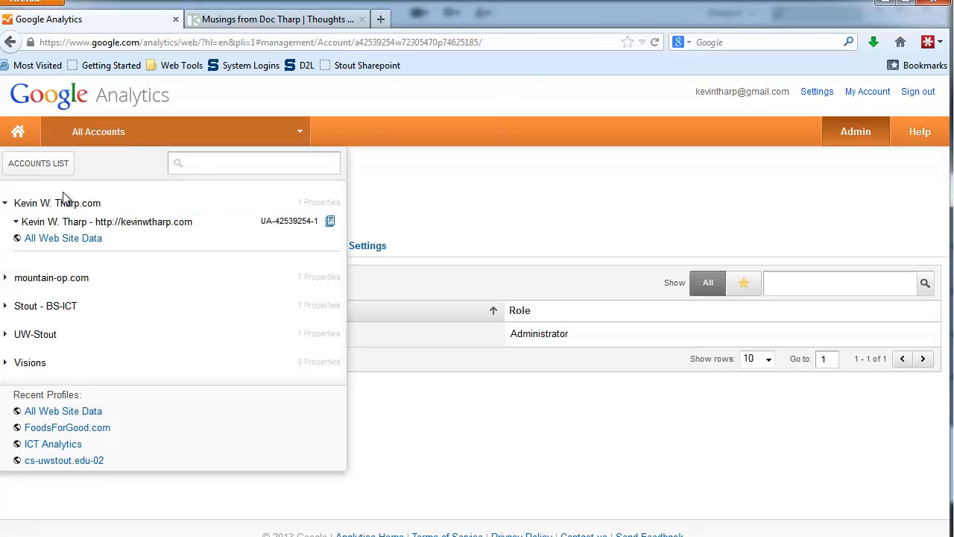
left_click(63, 239)
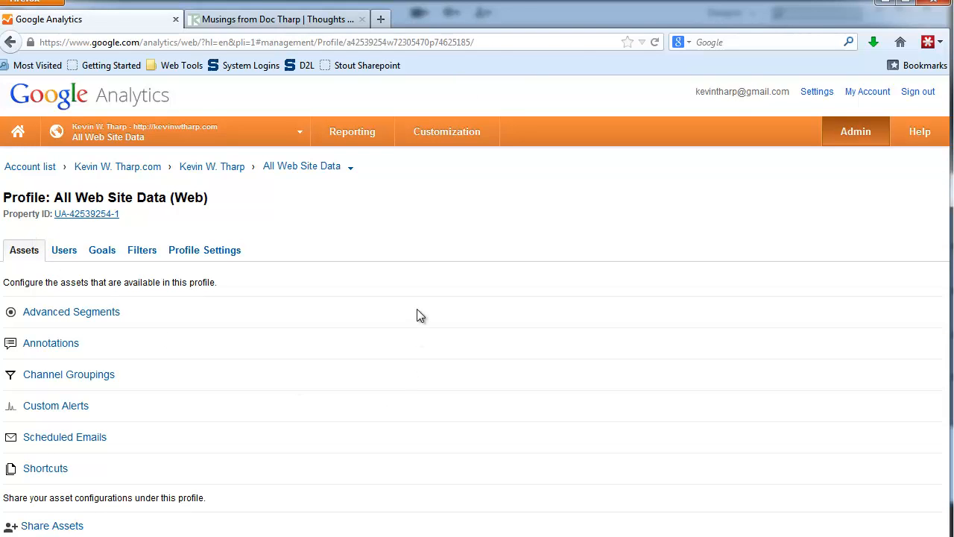
mouse_move(408, 311)
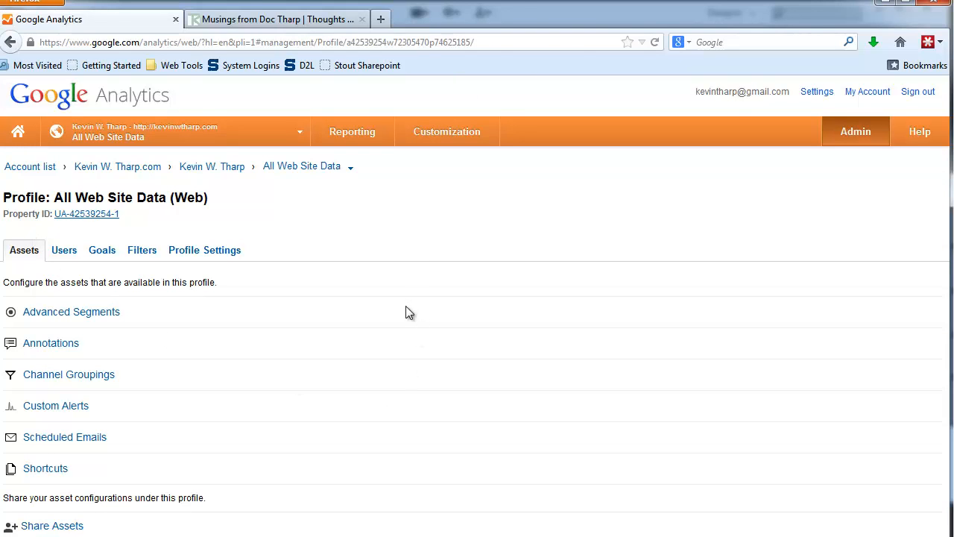
mouse_move(438, 331)
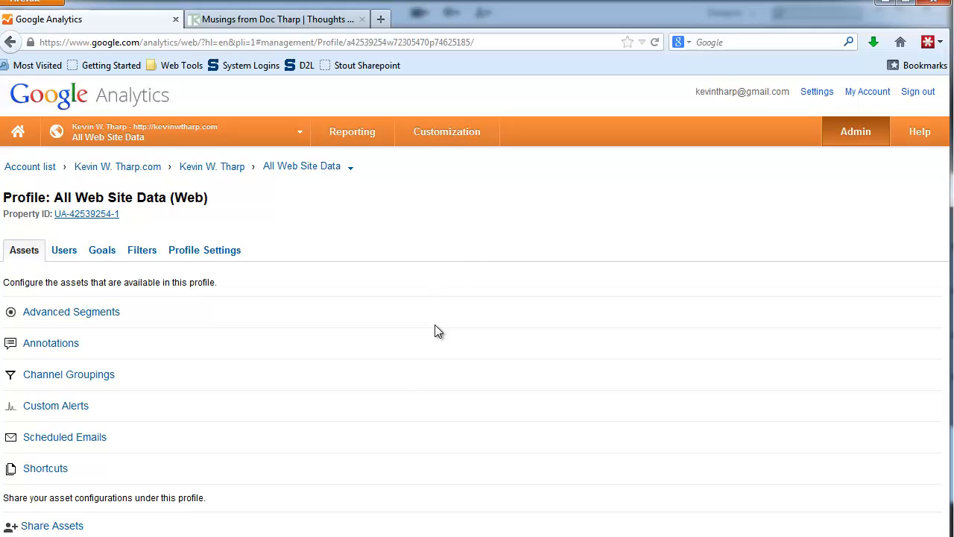
left_click(62, 251)
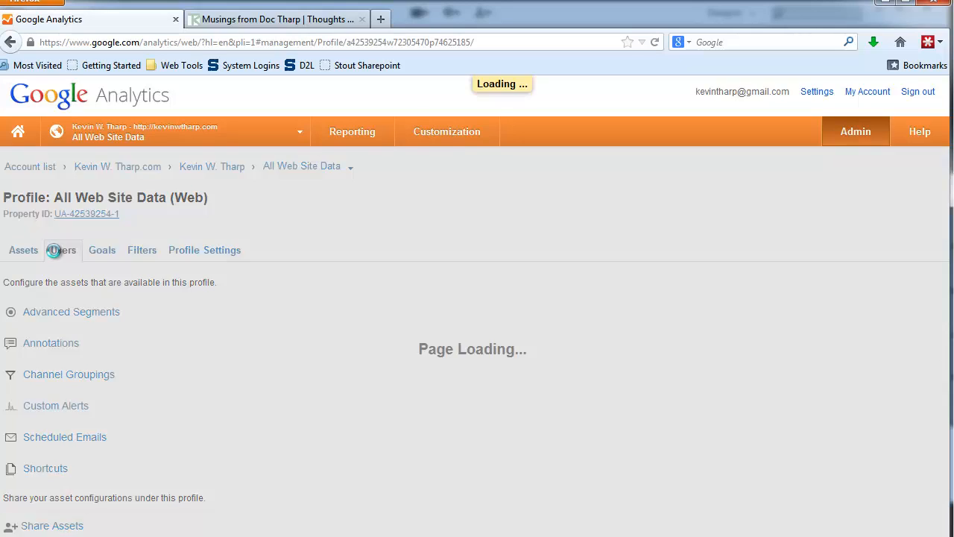
left_click(63, 251)
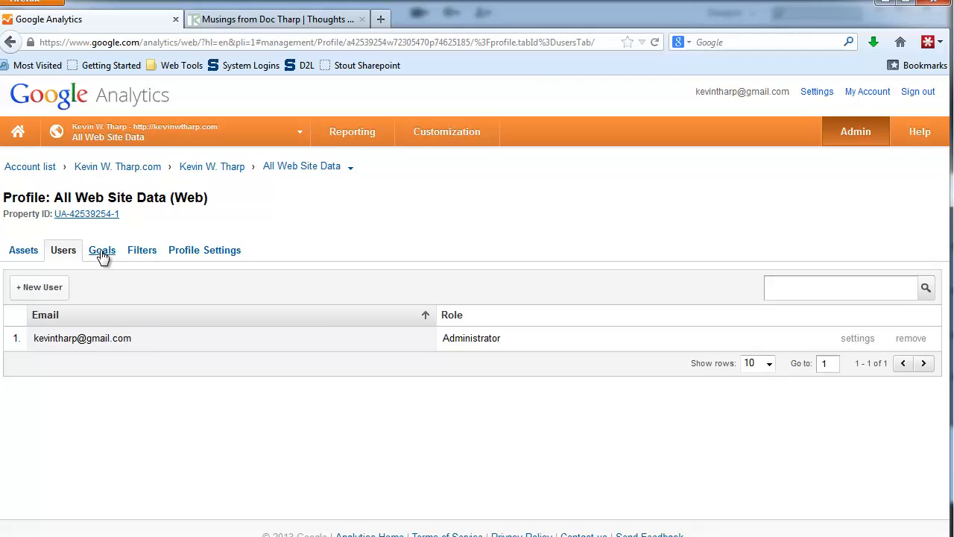
left_click(102, 251)
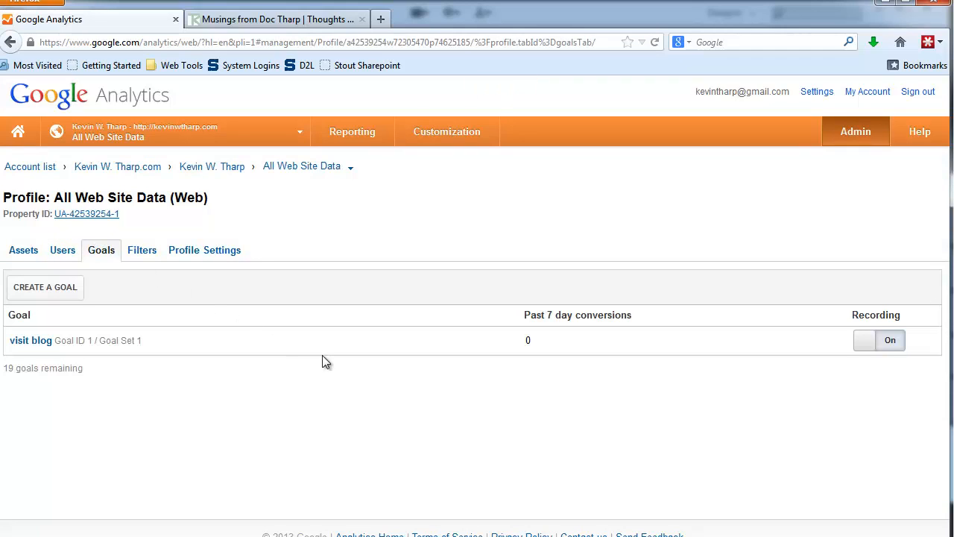
mouse_move(335, 412)
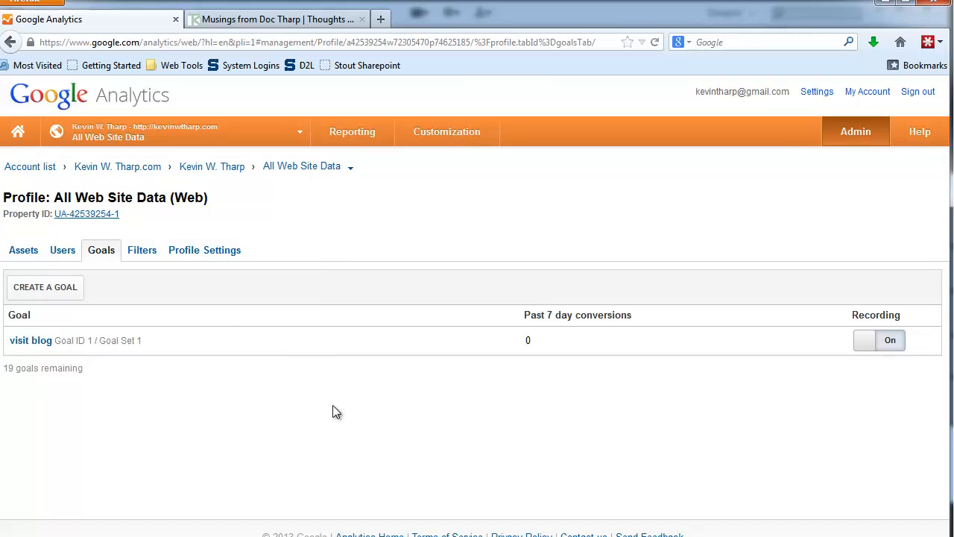